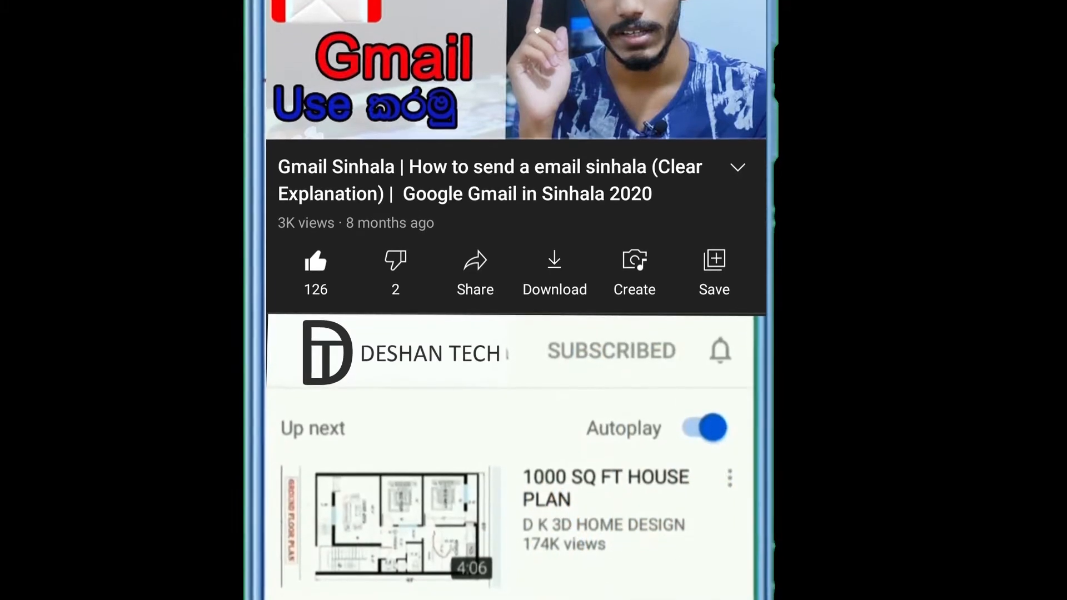
# - Run the Nozzle Check and print the pattern, bringing up the good versus cleaning-needed comparison
pyautogui.click(721, 351)
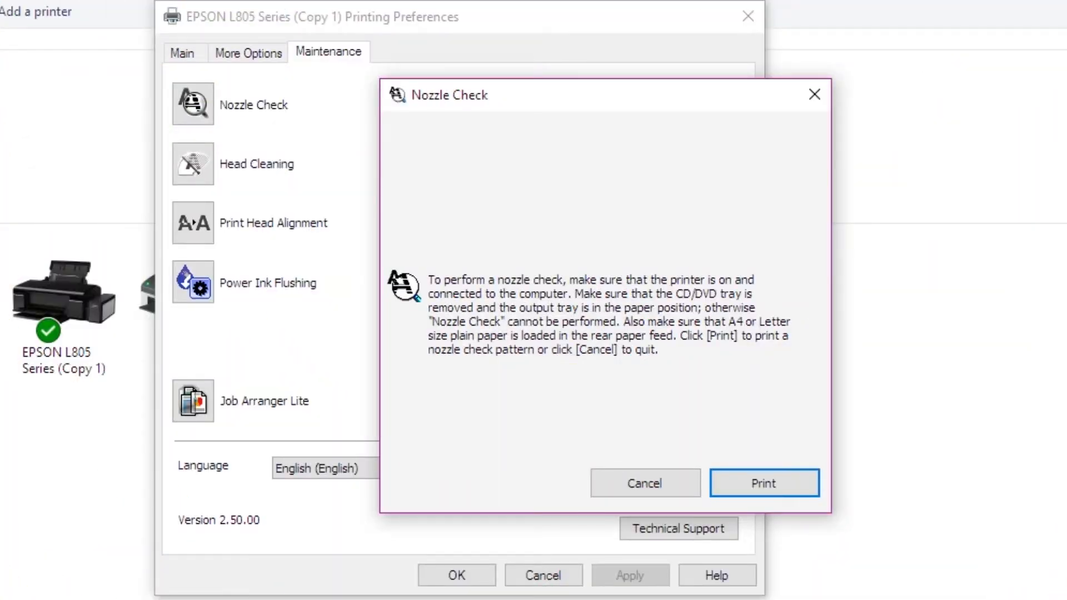
pyautogui.click(764, 483)
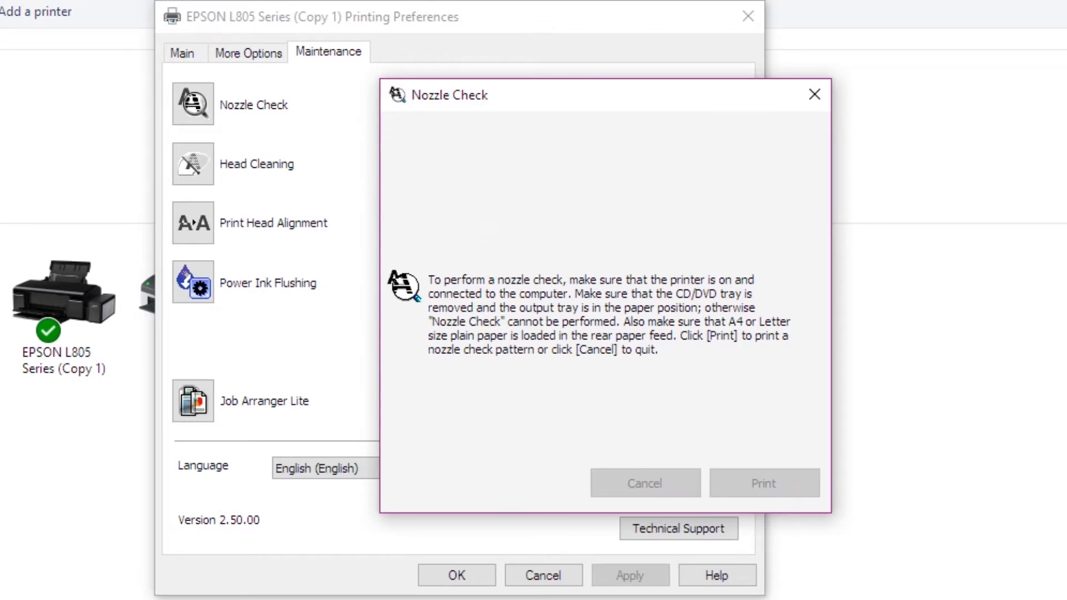
pyautogui.click(763, 483)
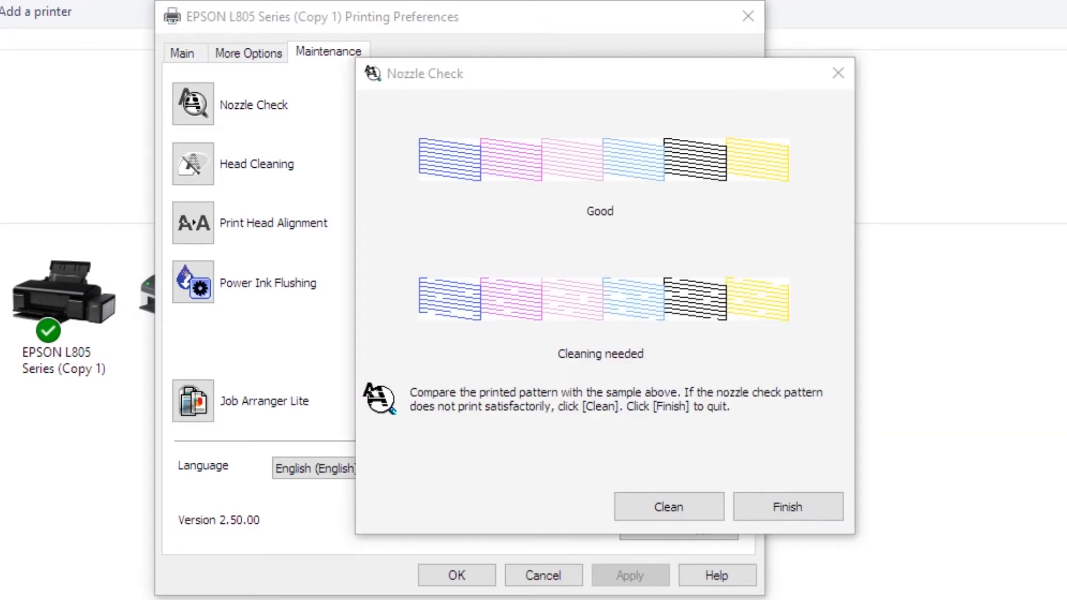